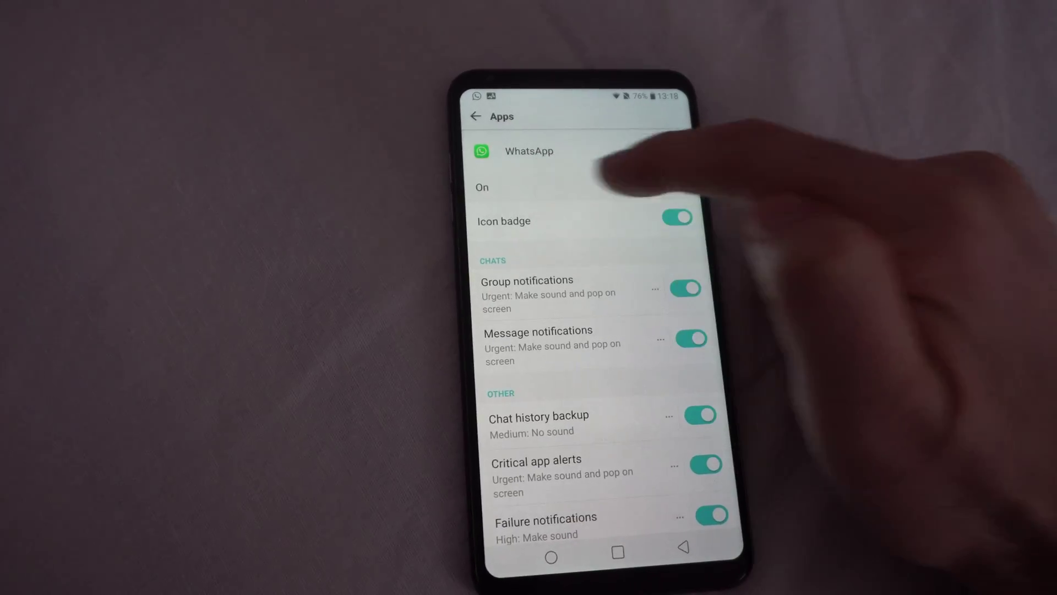
scroll("down", 3)
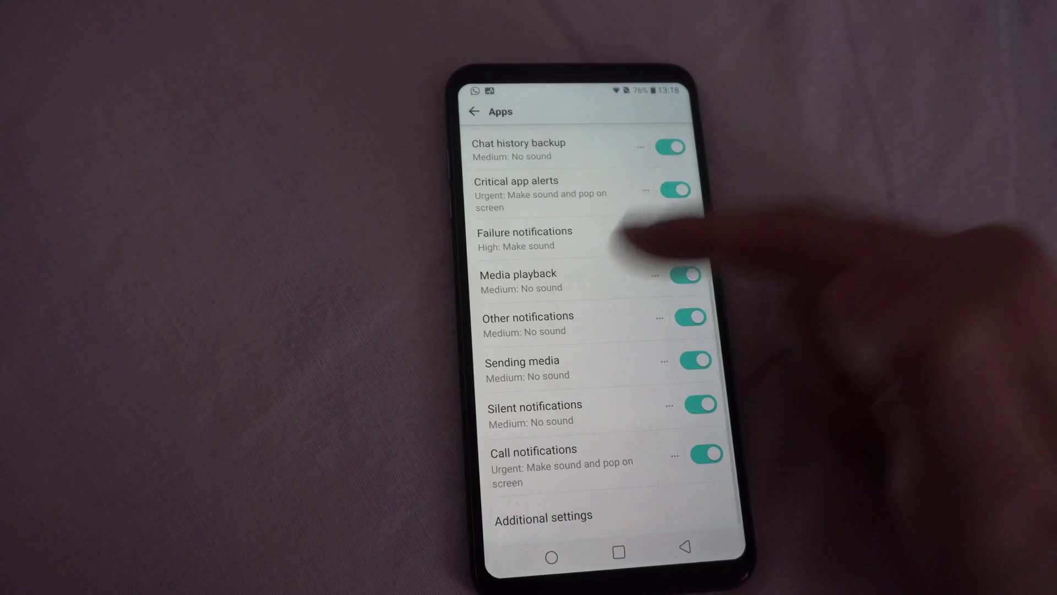
scroll("down", 3)
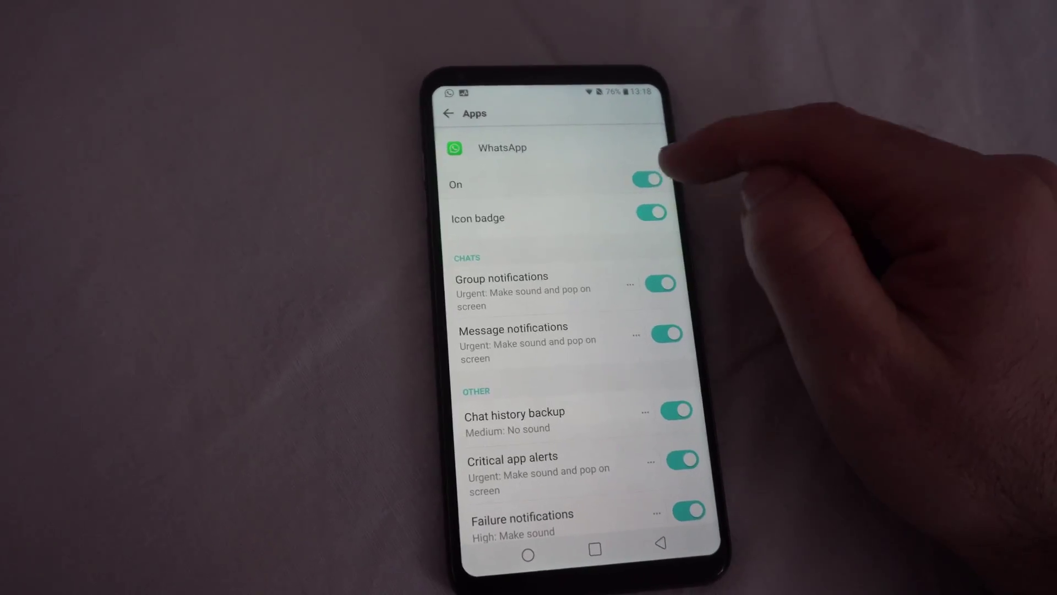